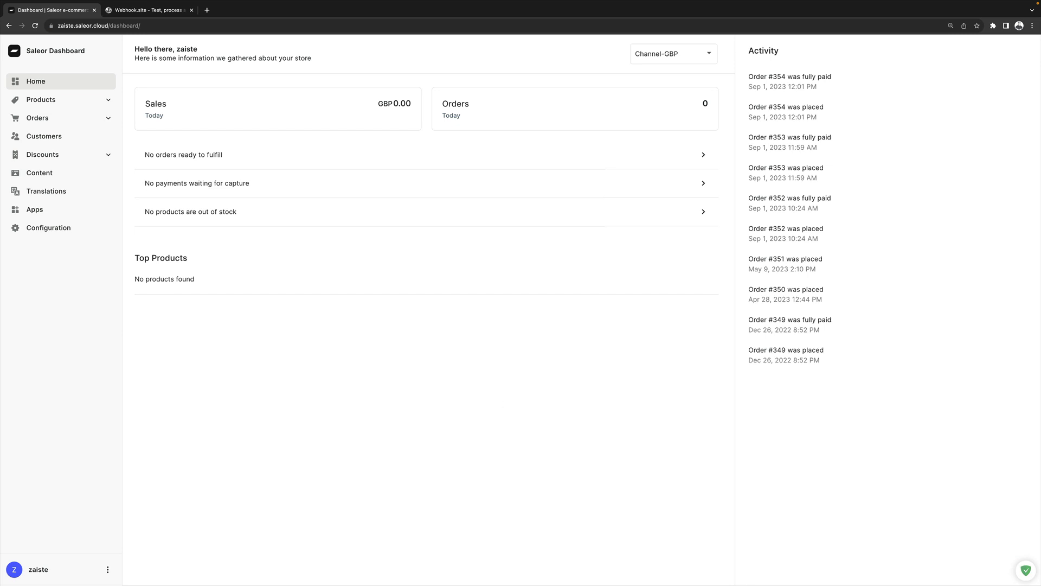
pyautogui.moveTo(399, 434)
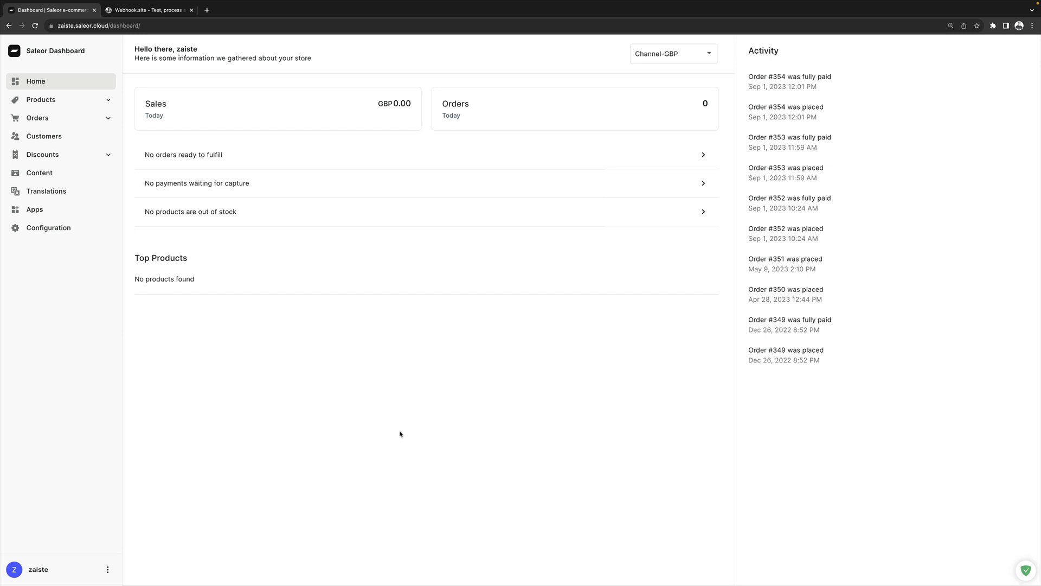
pyautogui.moveTo(332, 414)
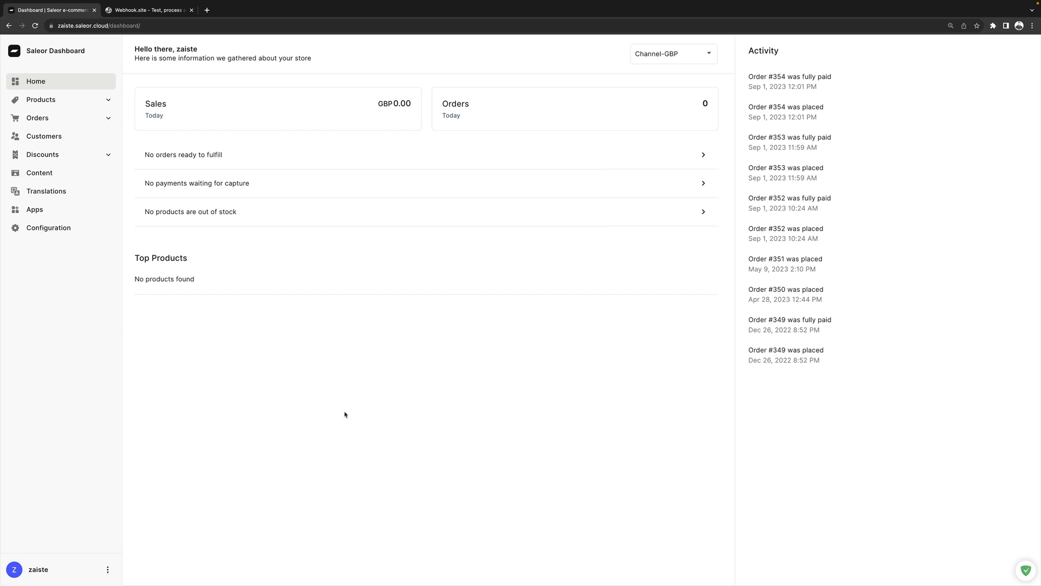
pyautogui.moveTo(339, 418)
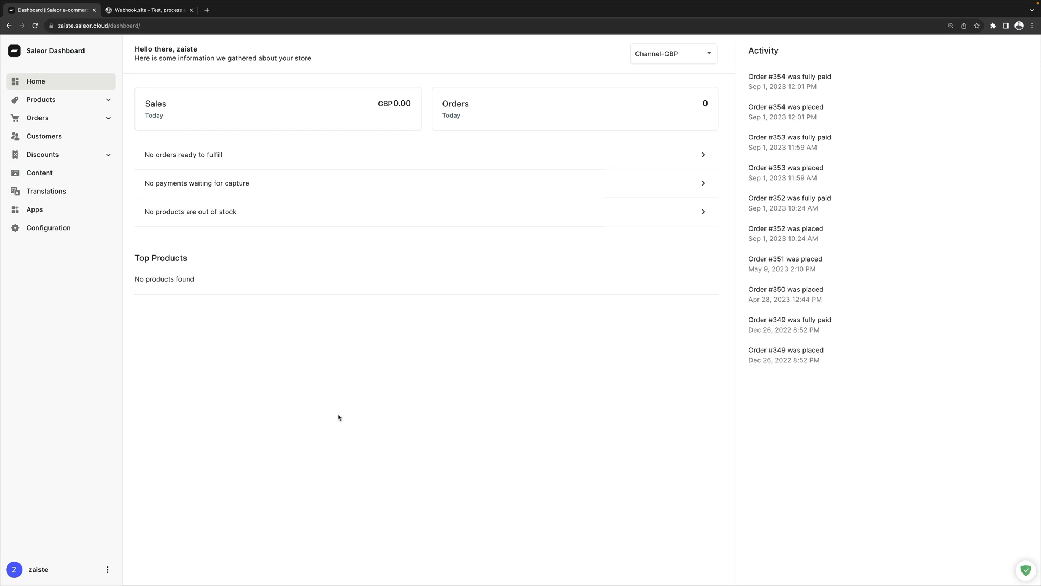
# Navigate from the store home to Configuration to reach Webhooks & Events.
pyautogui.click(49, 228)
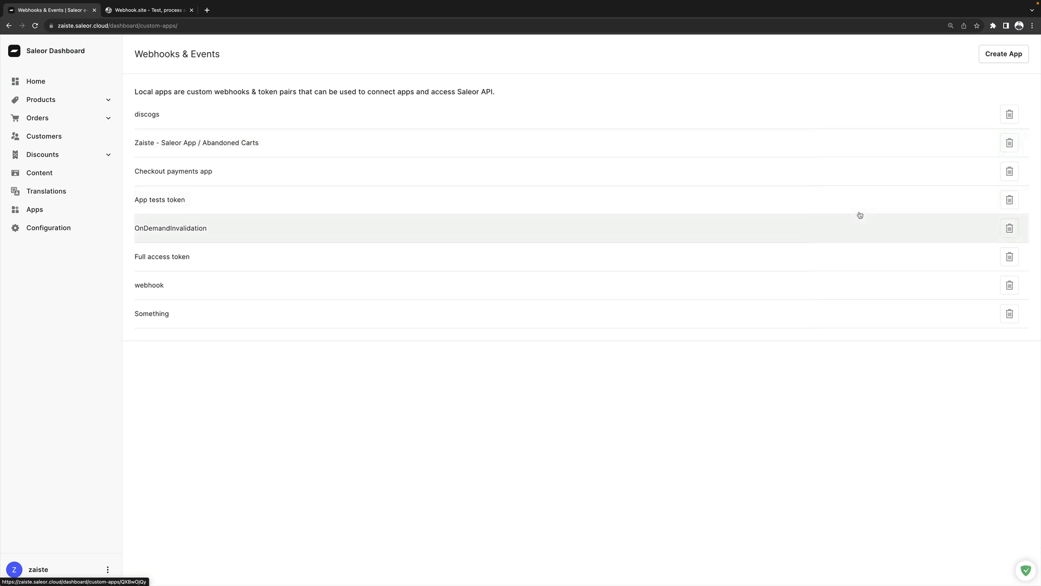
# Create and save a local app named Demo with full access to the store.
pyautogui.click(1005, 54)
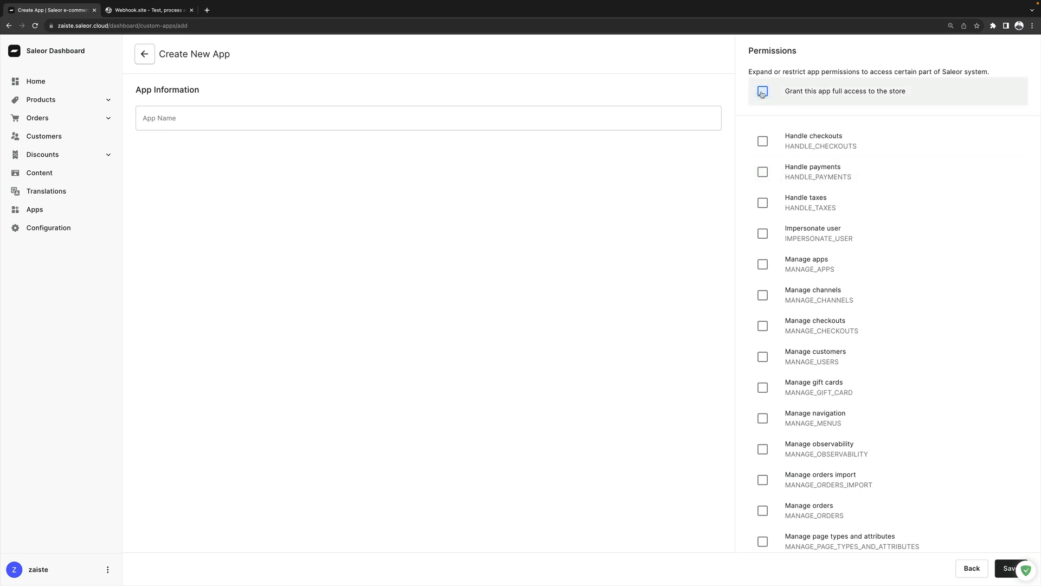
pyautogui.click(763, 91)
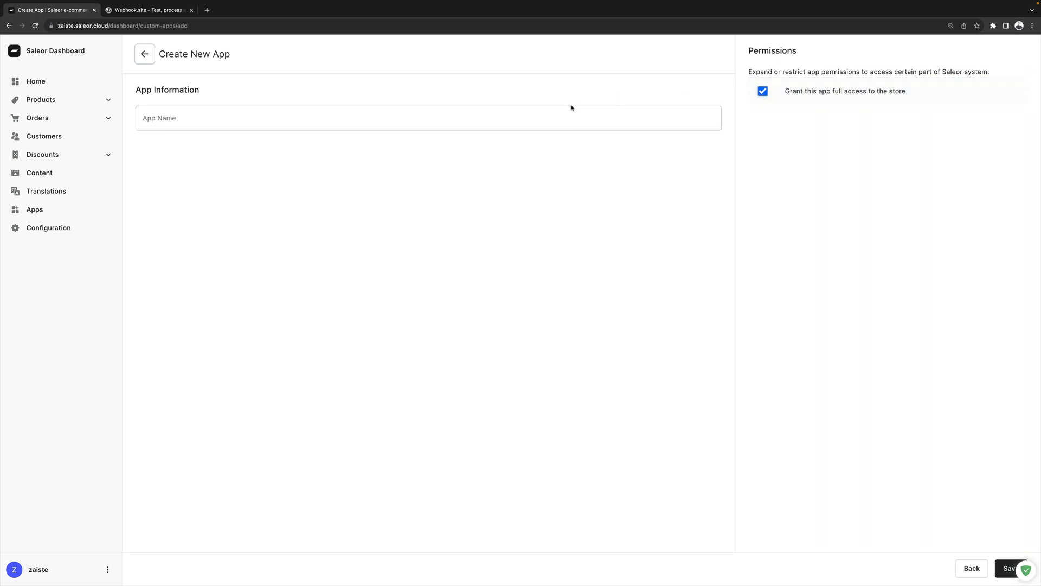
pyautogui.write('Demo')
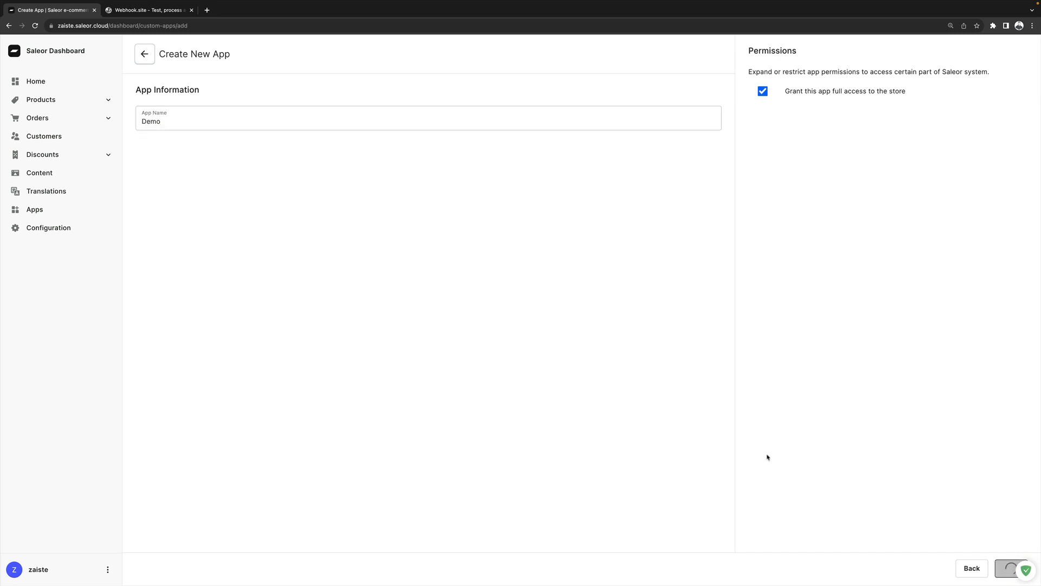
pyautogui.click(1013, 569)
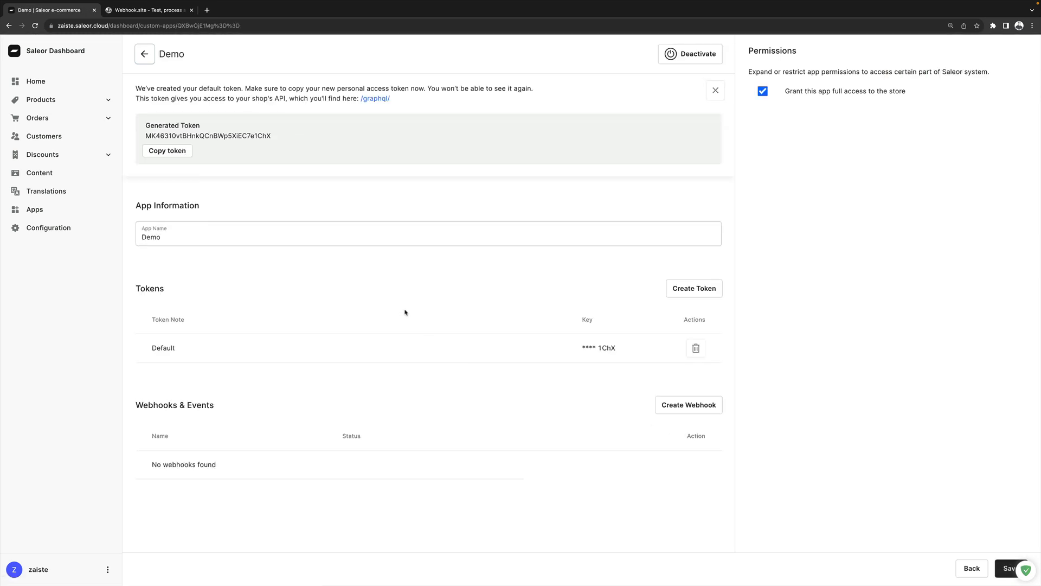
pyautogui.moveTo(260, 309)
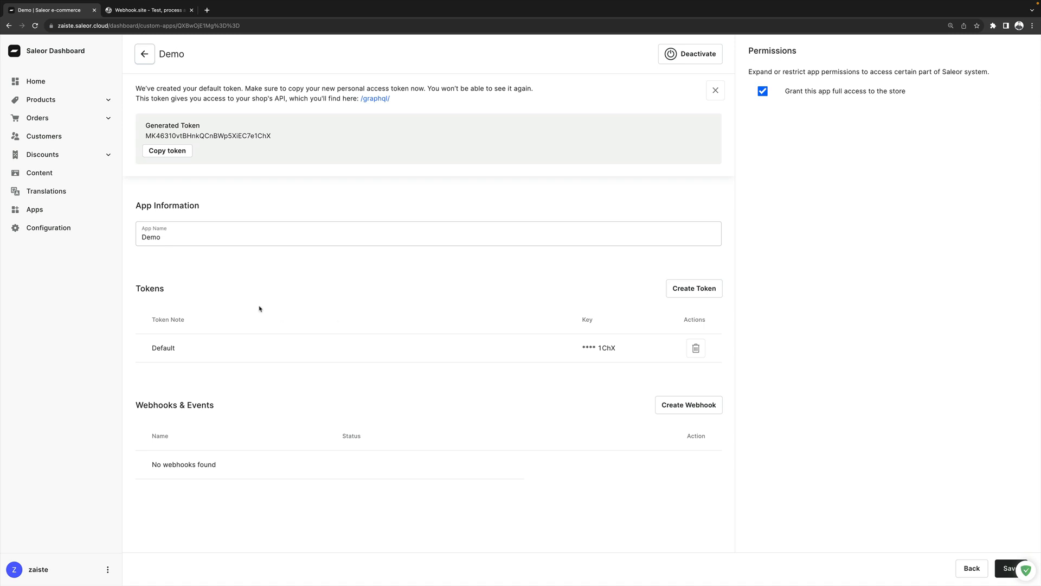
pyautogui.moveTo(219, 320)
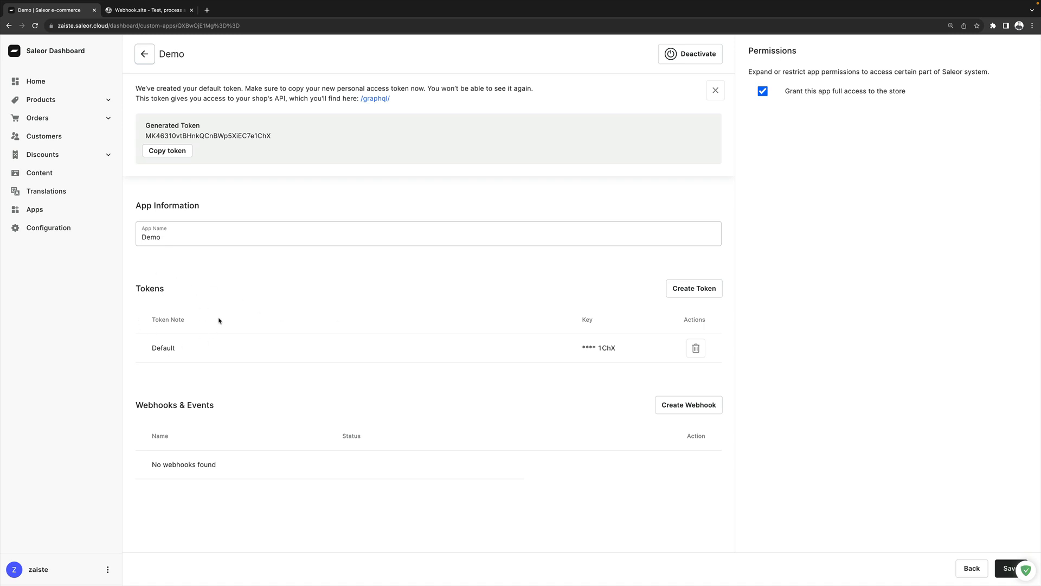
pyautogui.moveTo(229, 315)
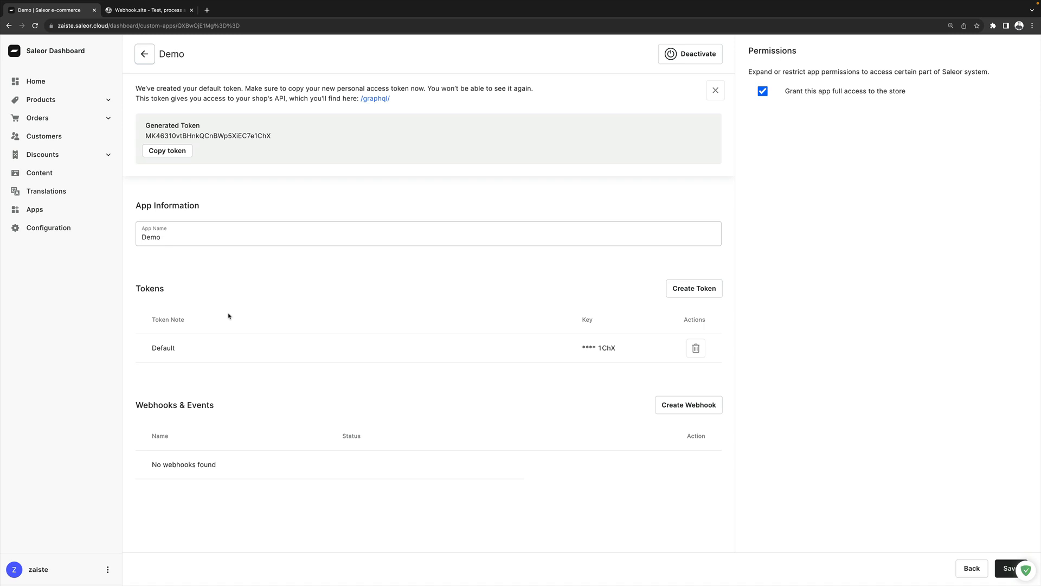
pyautogui.moveTo(375, 427)
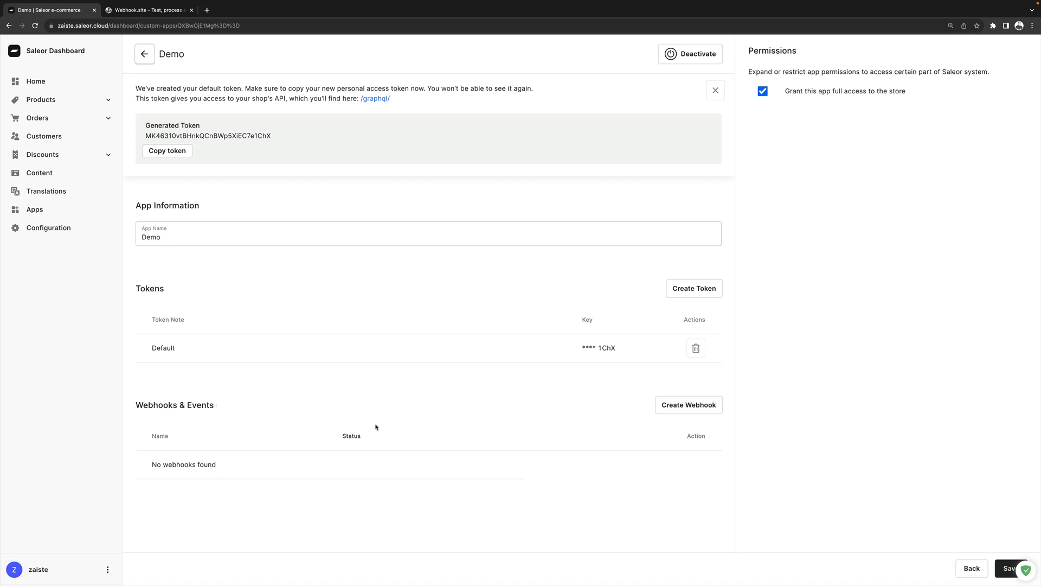
pyautogui.moveTo(679, 412)
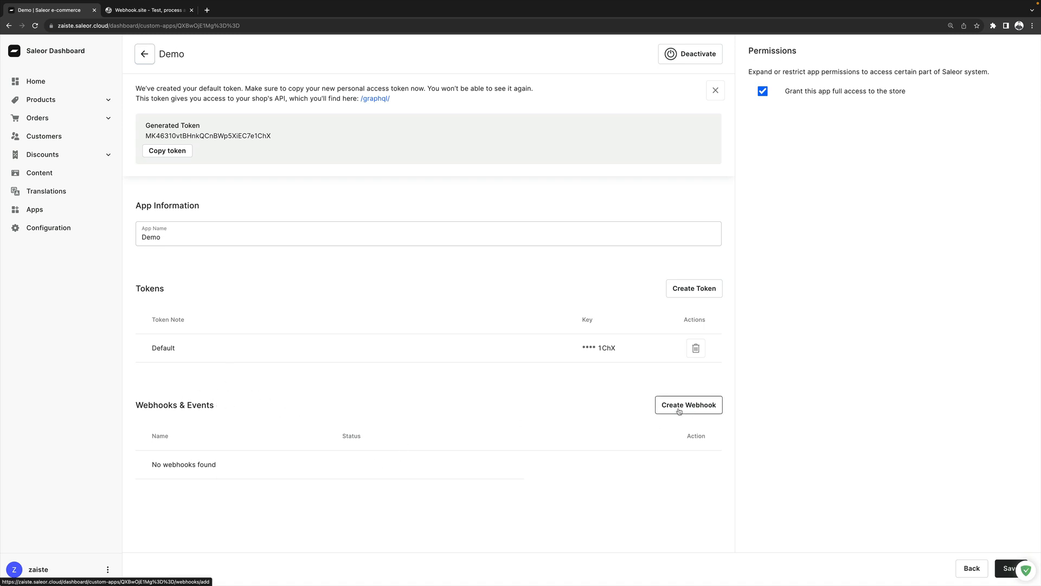
# Add a webhook to the Demo app named Just Webhook and move to its Target URL field.
pyautogui.click(689, 404)
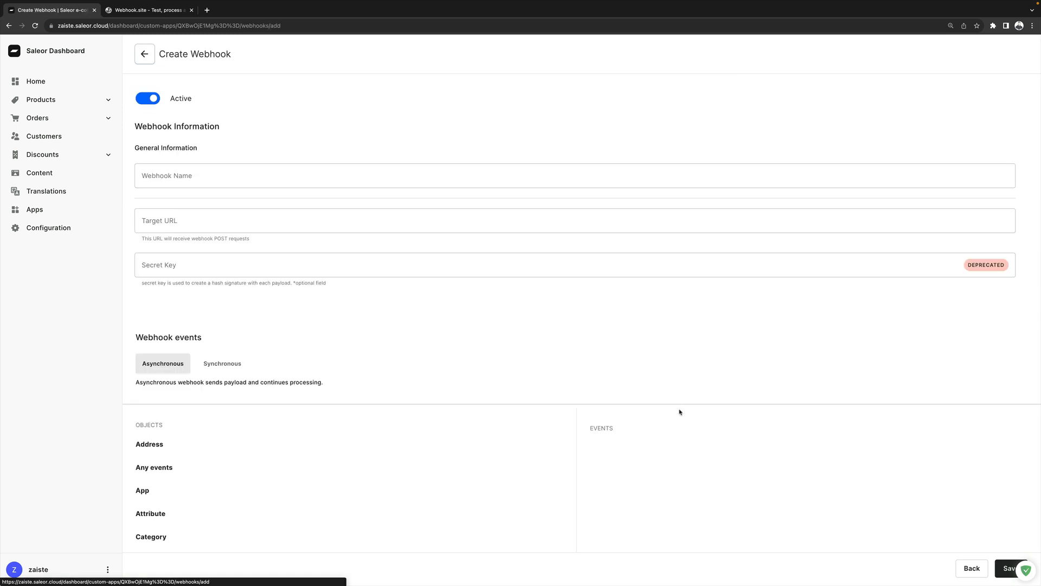
pyautogui.write('Just w')
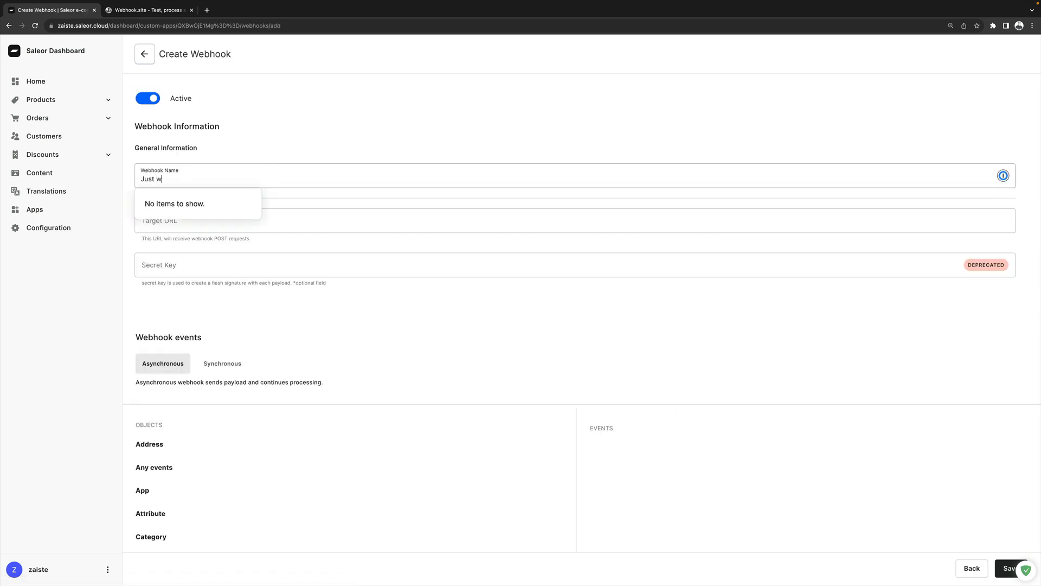
pyautogui.write('ebho')
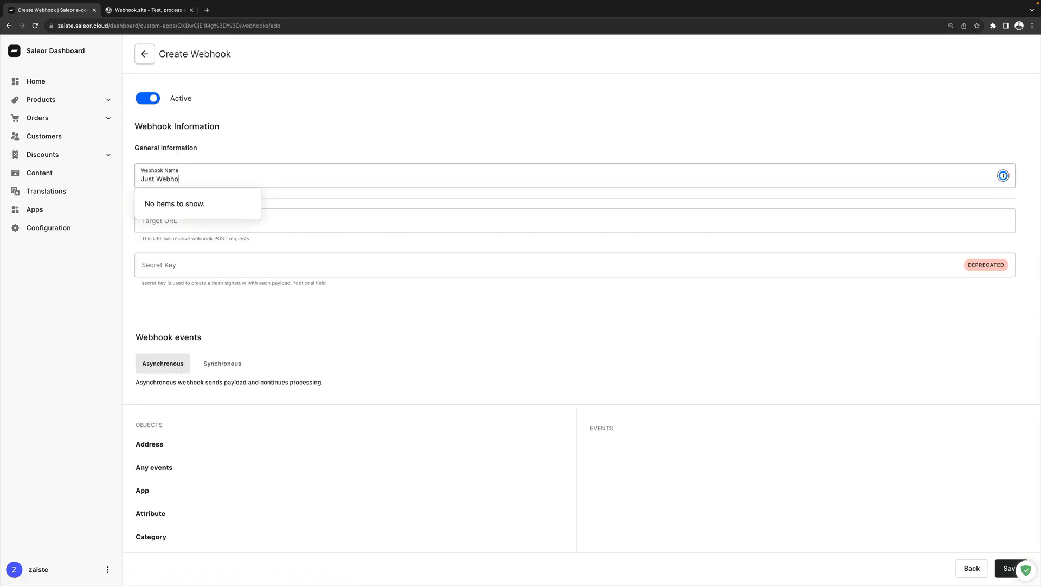
pyautogui.click(575, 219)
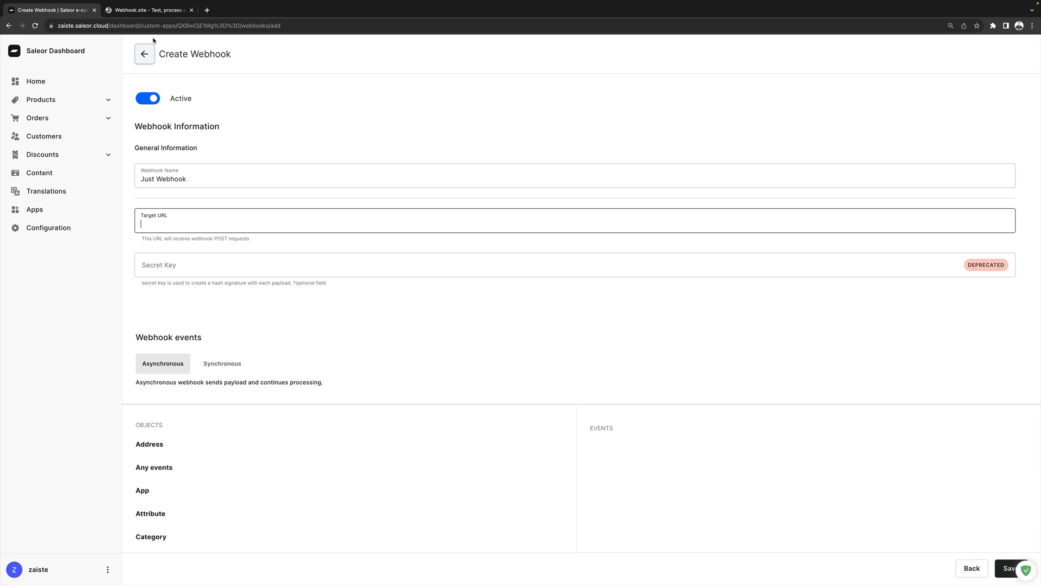
# Copy the unique URL from webhook.site and bring it back to the webhook form.
pyautogui.click(147, 10)
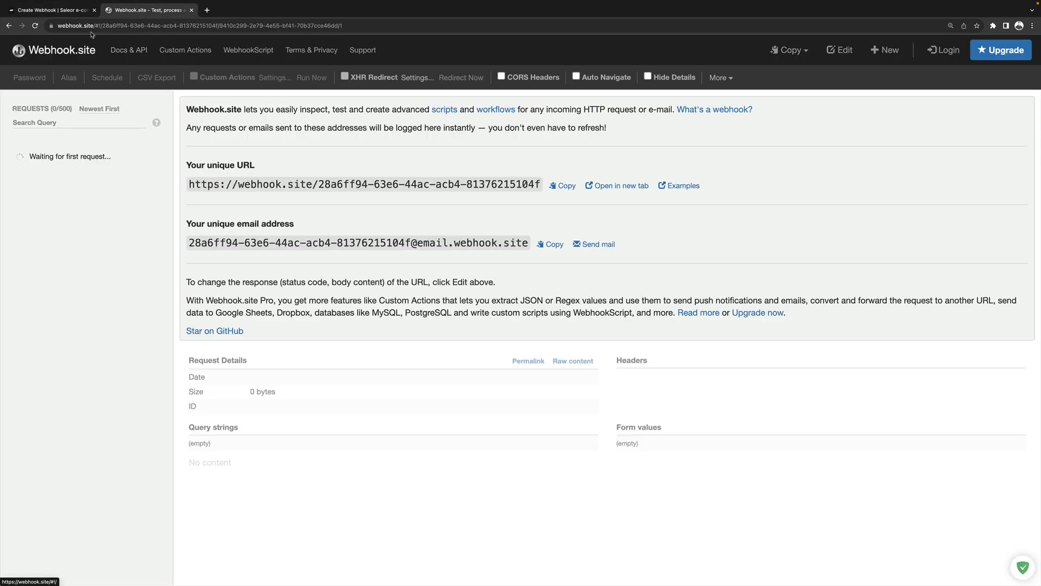
pyautogui.moveTo(580, 195)
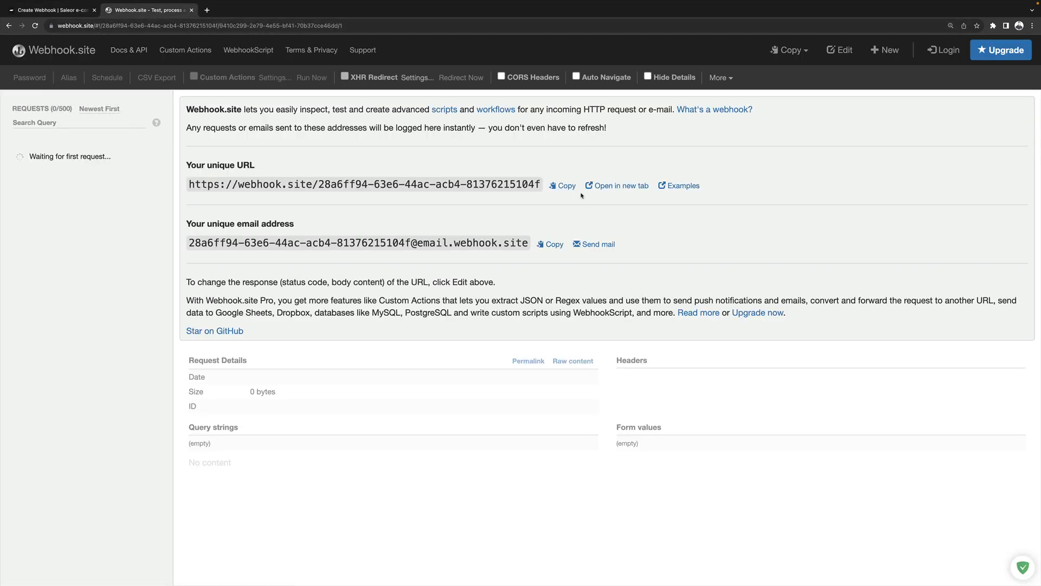
pyautogui.click(566, 186)
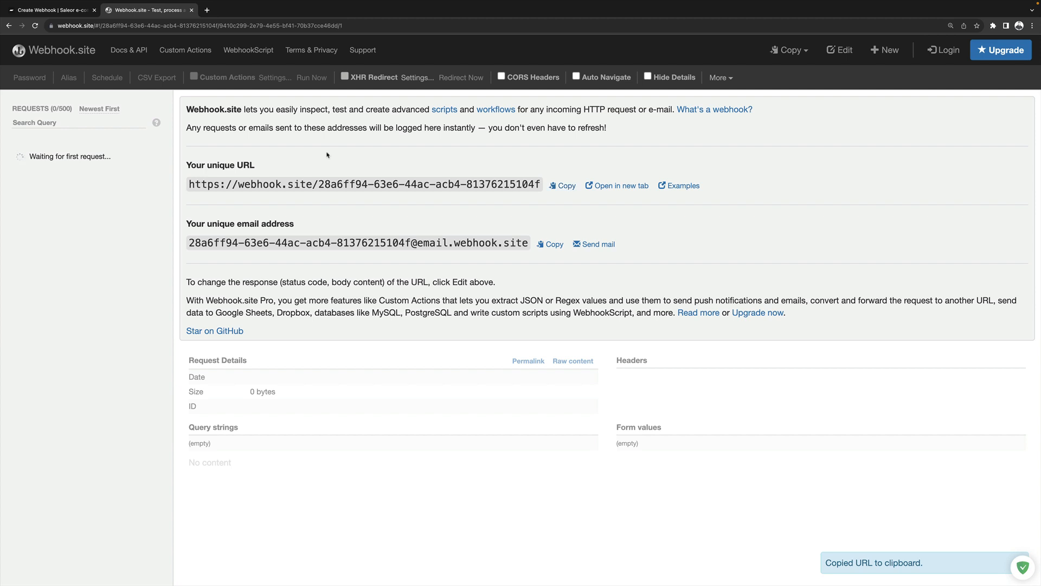
pyautogui.click(49, 10)
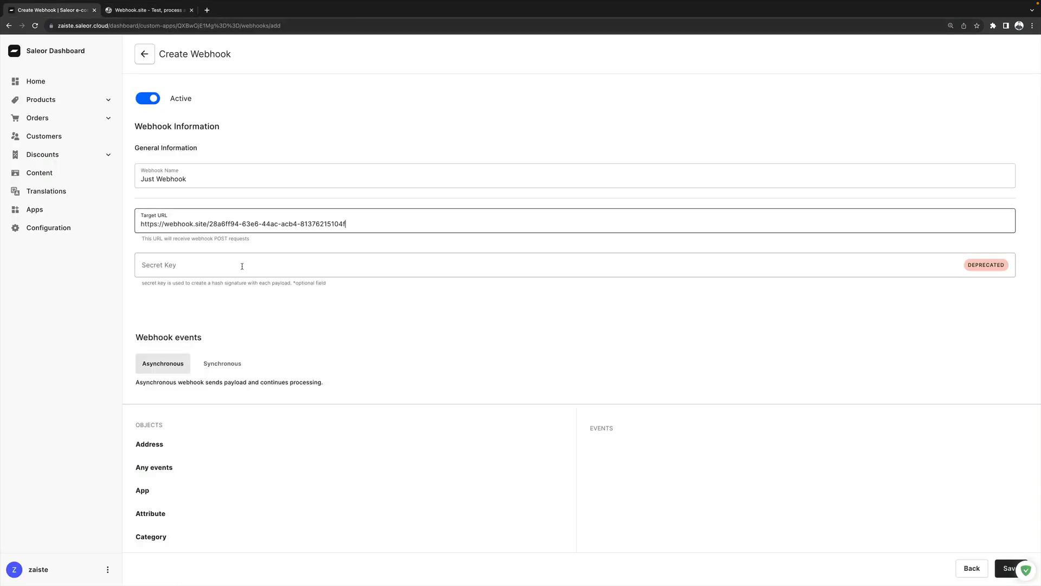
# Subscribe the webhook to the Product Updated event, generating a ProductUpdated query.
pyautogui.scroll(-3)
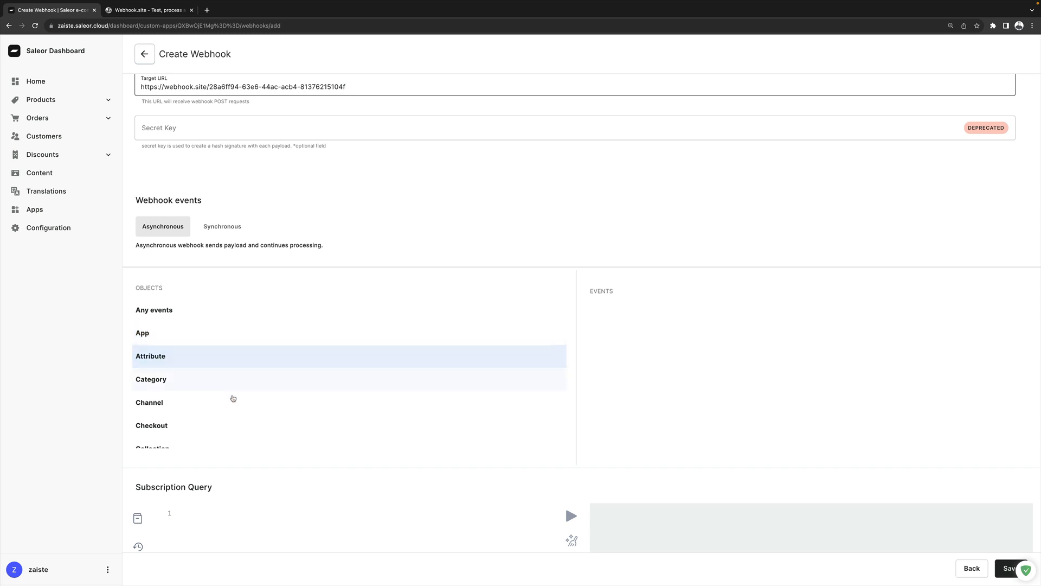
pyautogui.moveTo(233, 399)
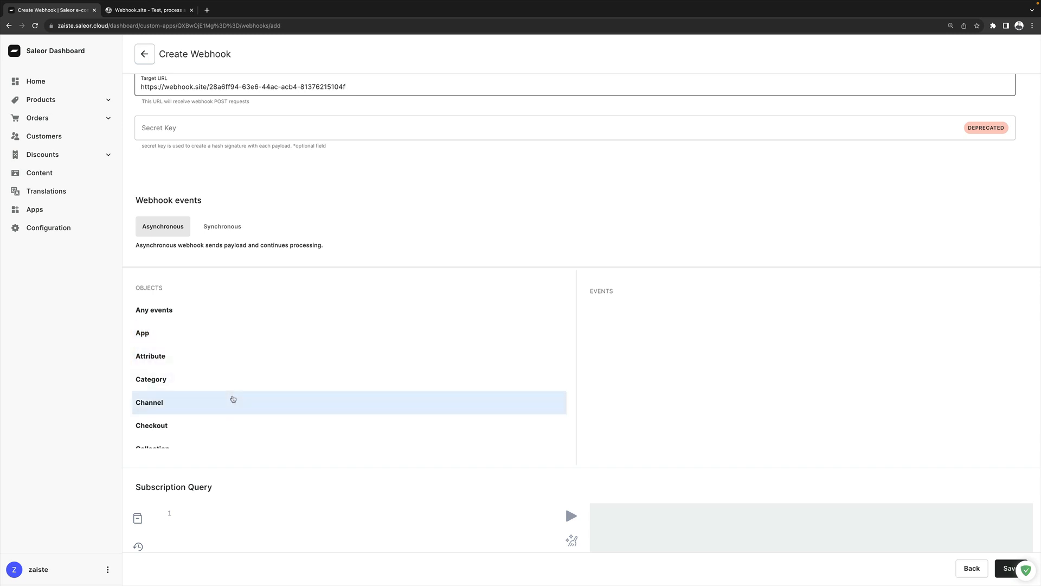
pyautogui.scroll(-3)
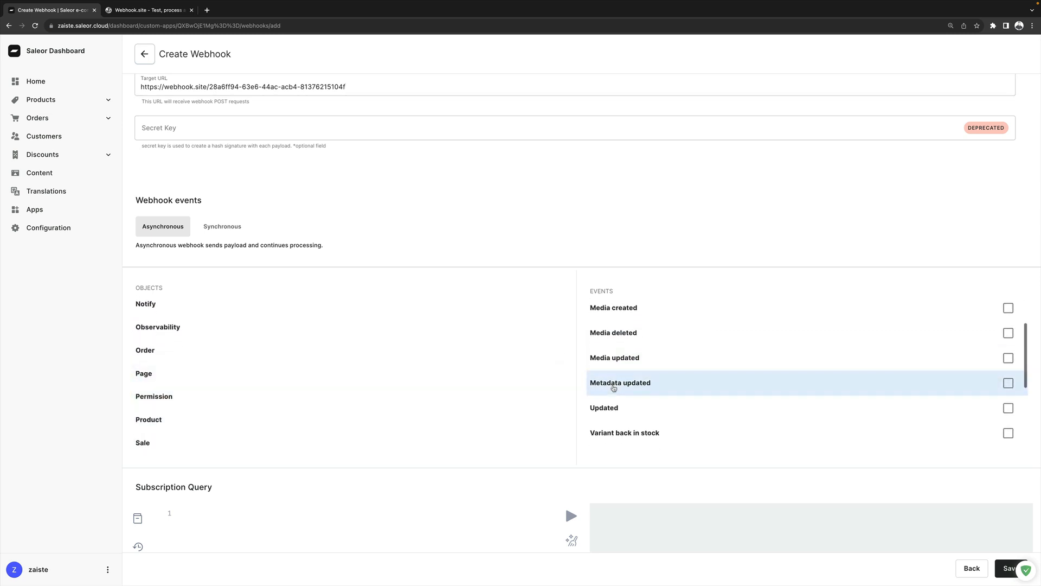
pyautogui.click(1009, 408)
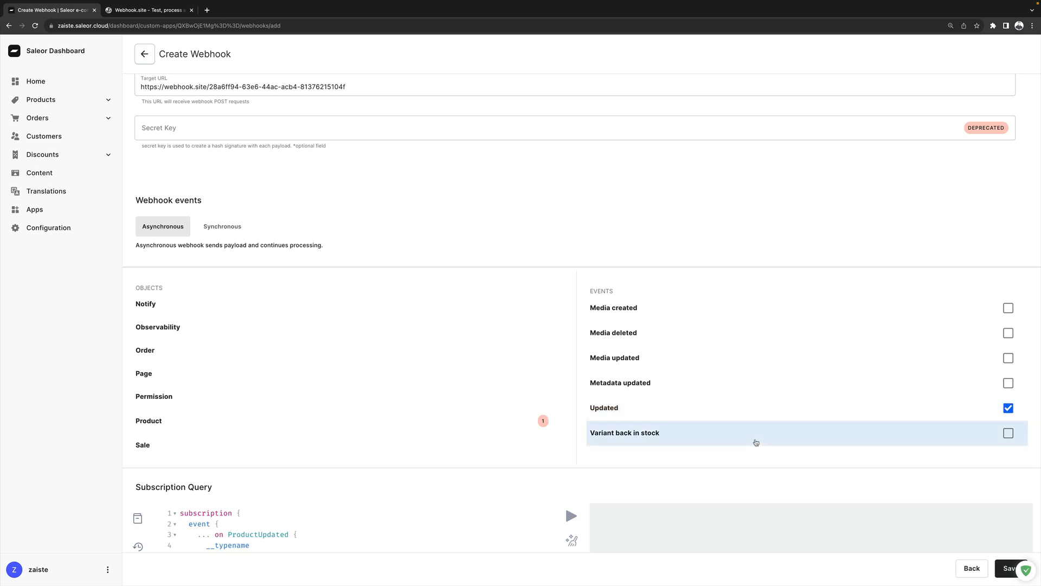
pyautogui.scroll(-3)
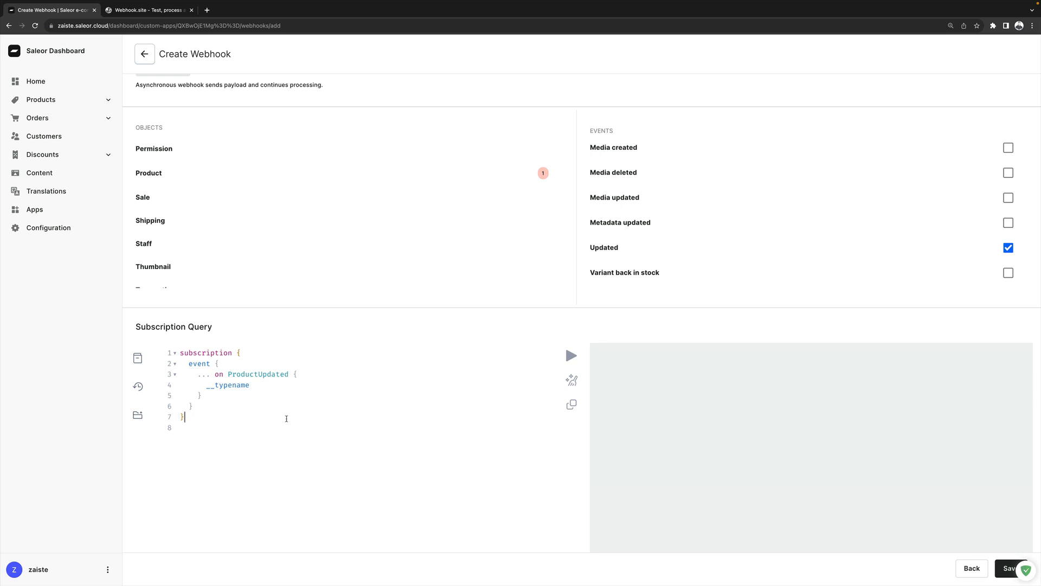
pyautogui.moveTo(203, 339)
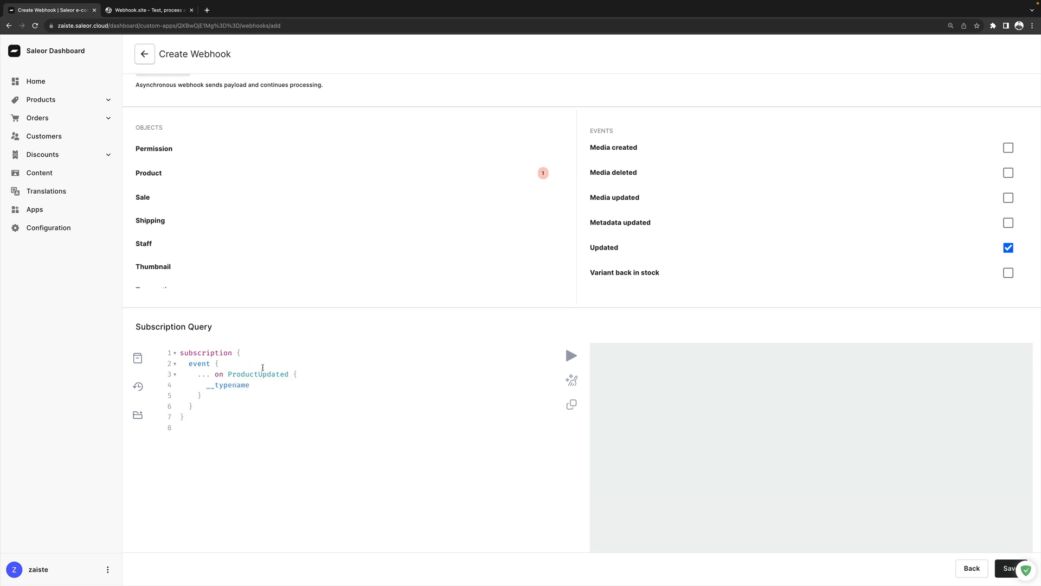
pyautogui.moveTo(265, 374)
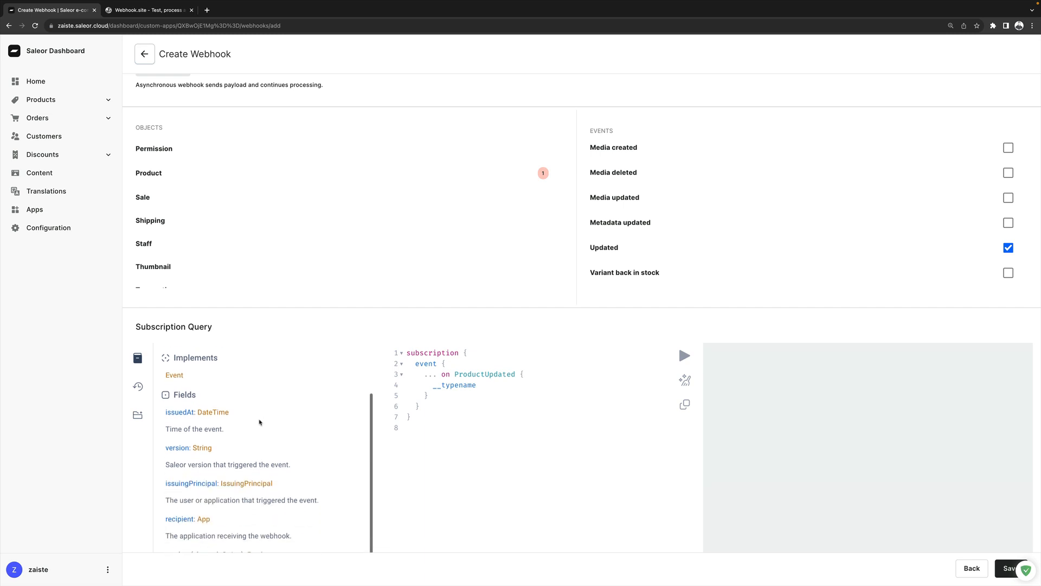
# Add a product { id name description } block after __typename in the ProductUpdated fragment.
pyautogui.scroll(-3)
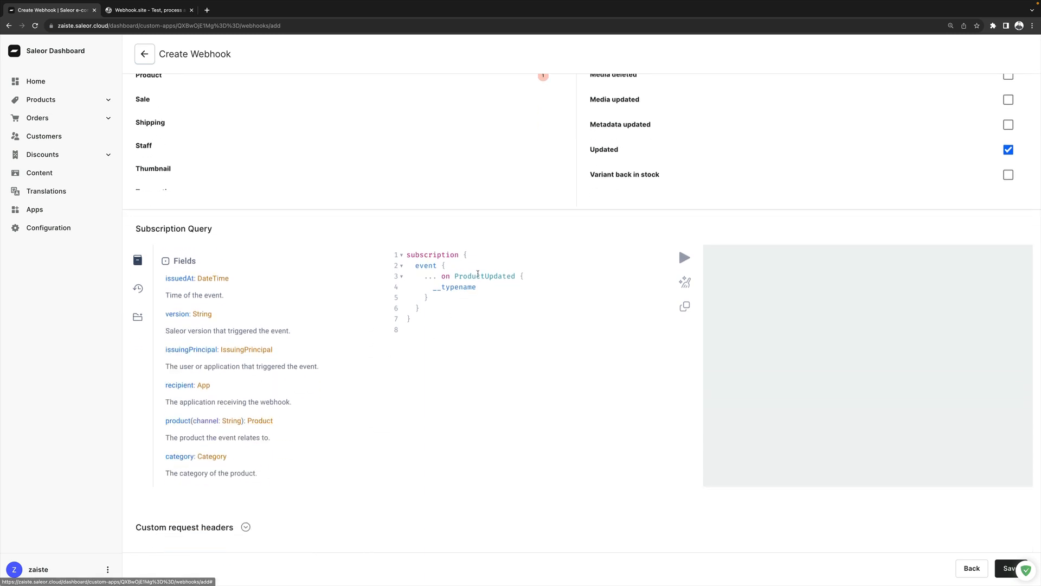
pyautogui.moveTo(178, 421)
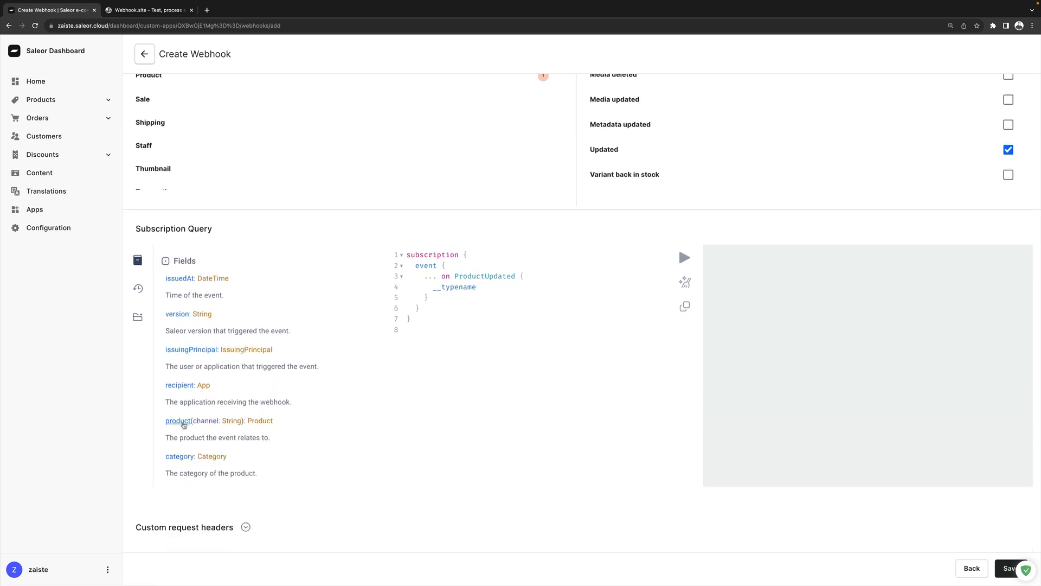
pyautogui.click(482, 287)
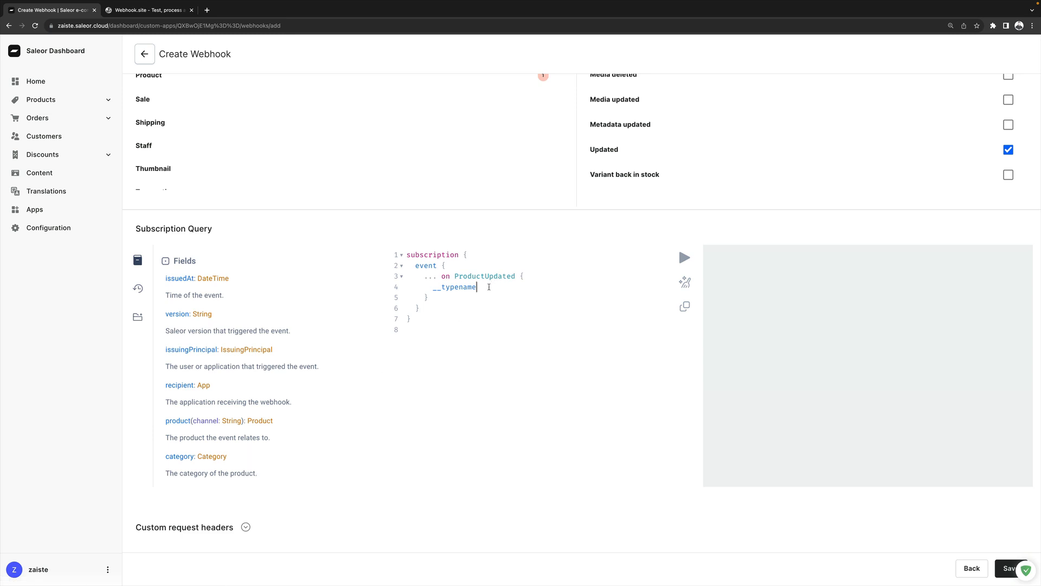
pyautogui.write('product')
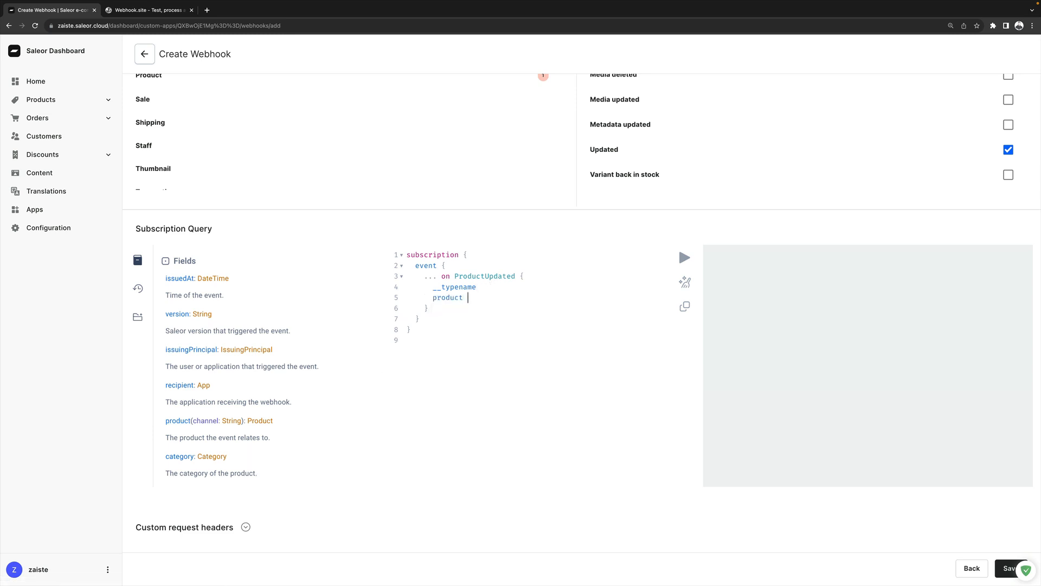
pyautogui.write('{')
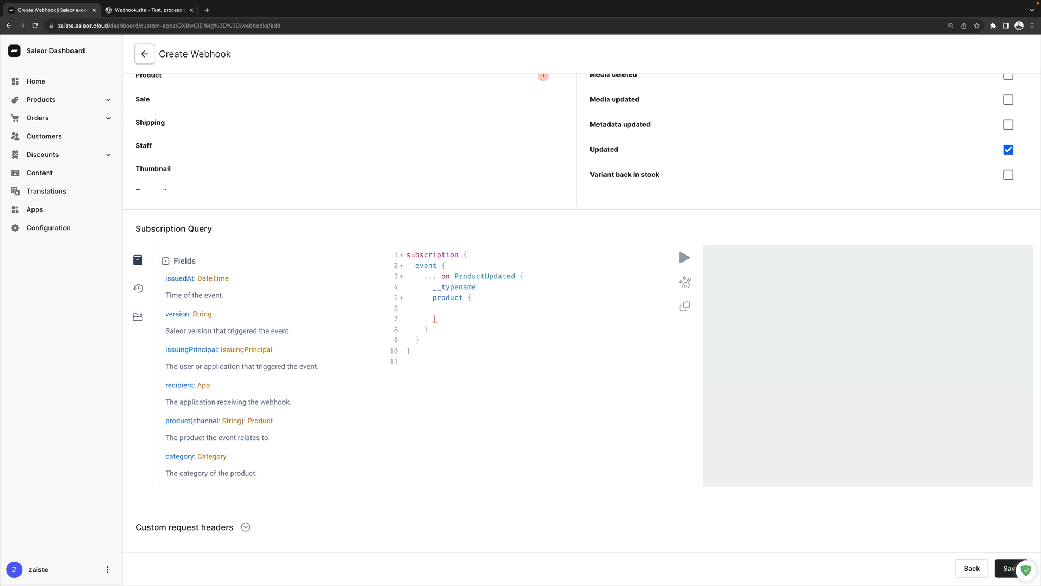
pyautogui.write('name')
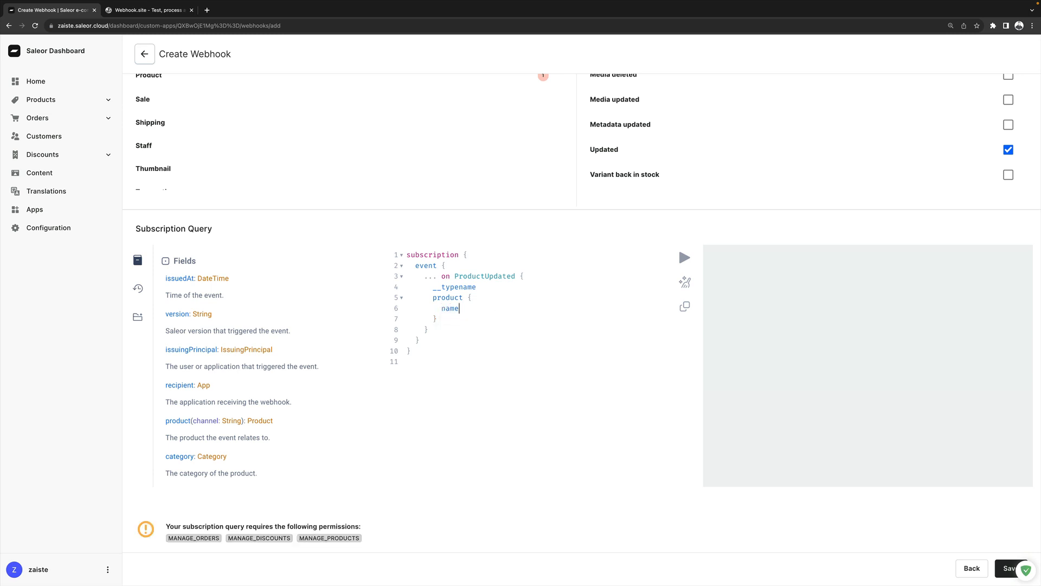
pyautogui.write('description')
pyautogui.write('id')
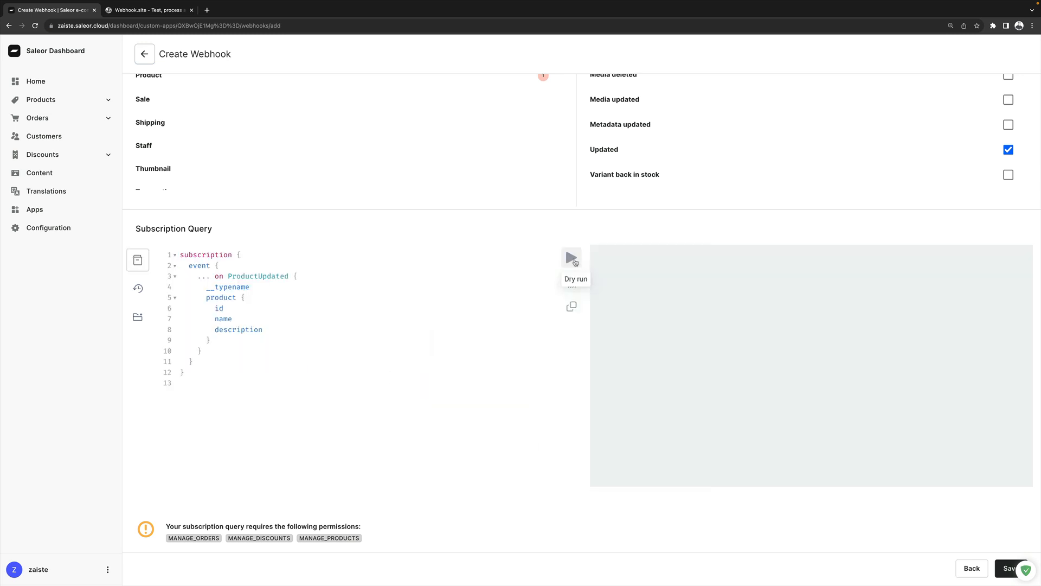
pyautogui.moveTo(313, 328)
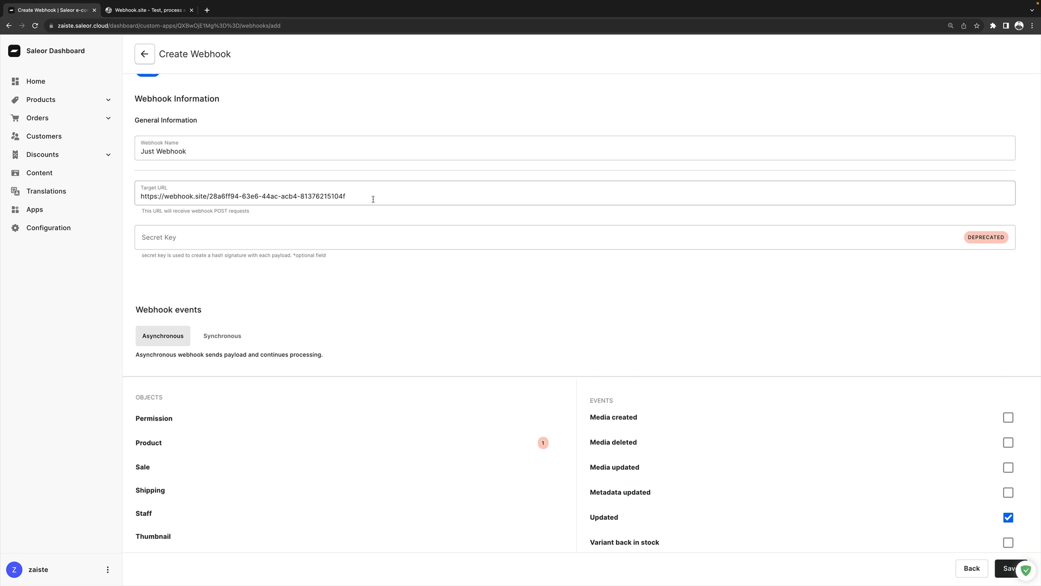
# Dry-run the subscription query on the Lagoon Chants product and review its id, name and description payload.
pyautogui.scroll(-3)
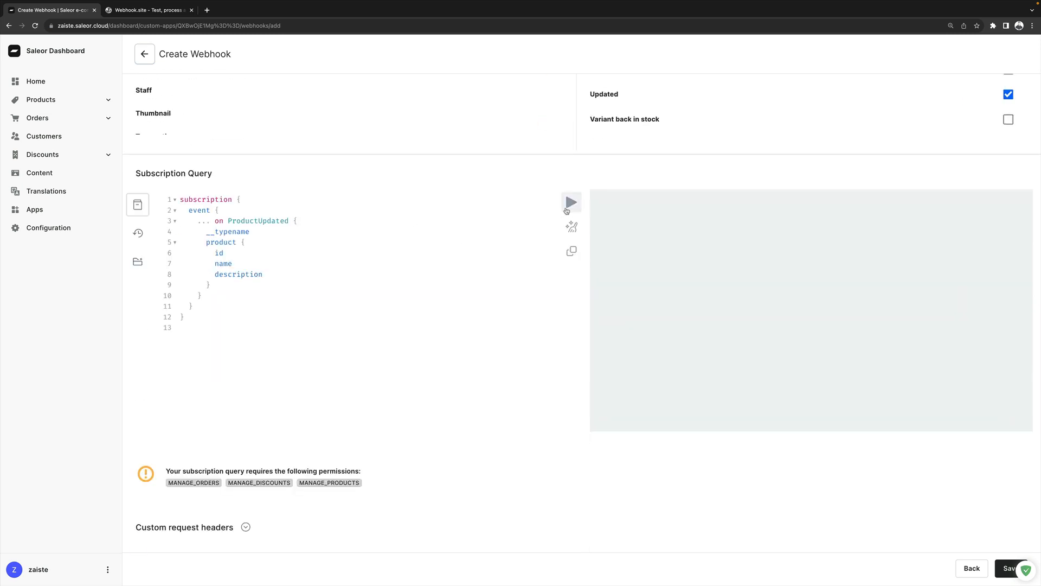
pyautogui.click(570, 202)
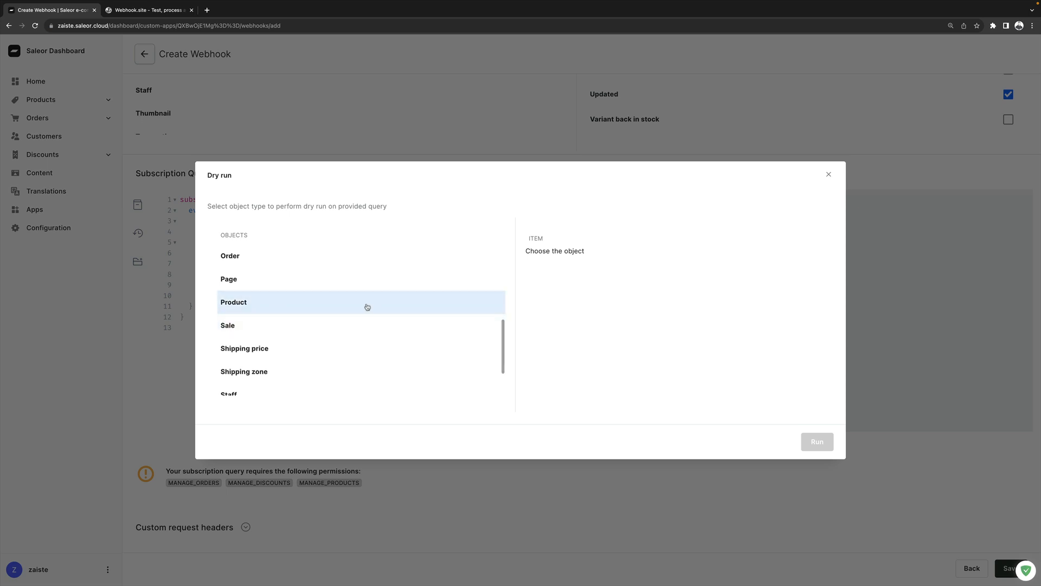
pyautogui.click(234, 301)
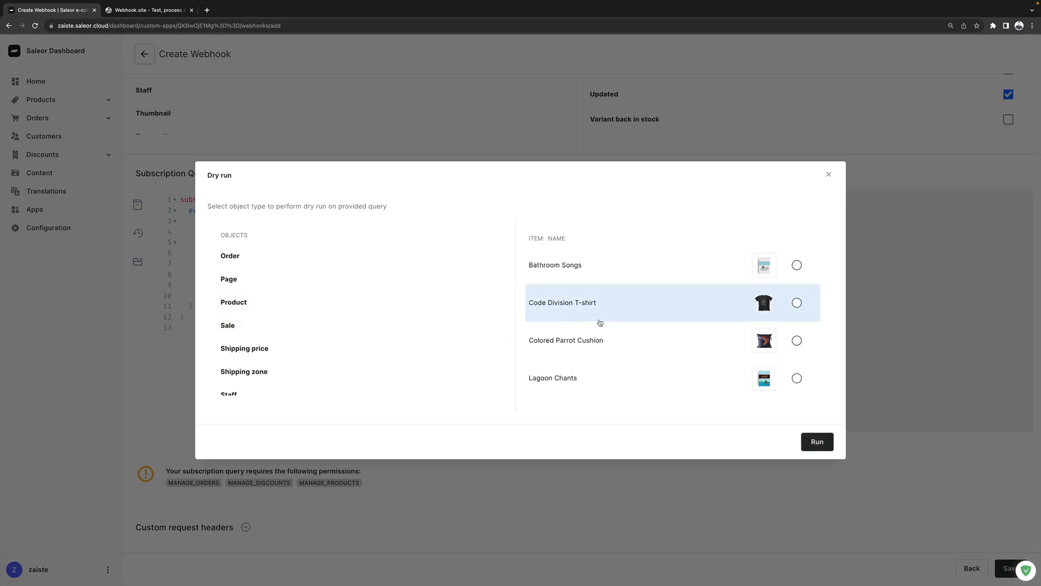
pyautogui.moveTo(629, 380)
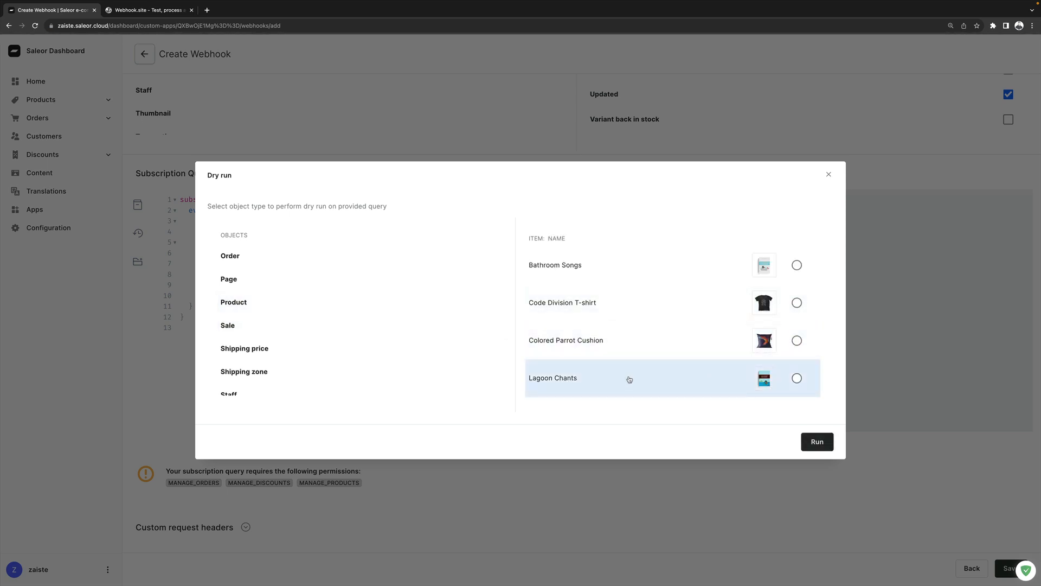
pyautogui.click(796, 378)
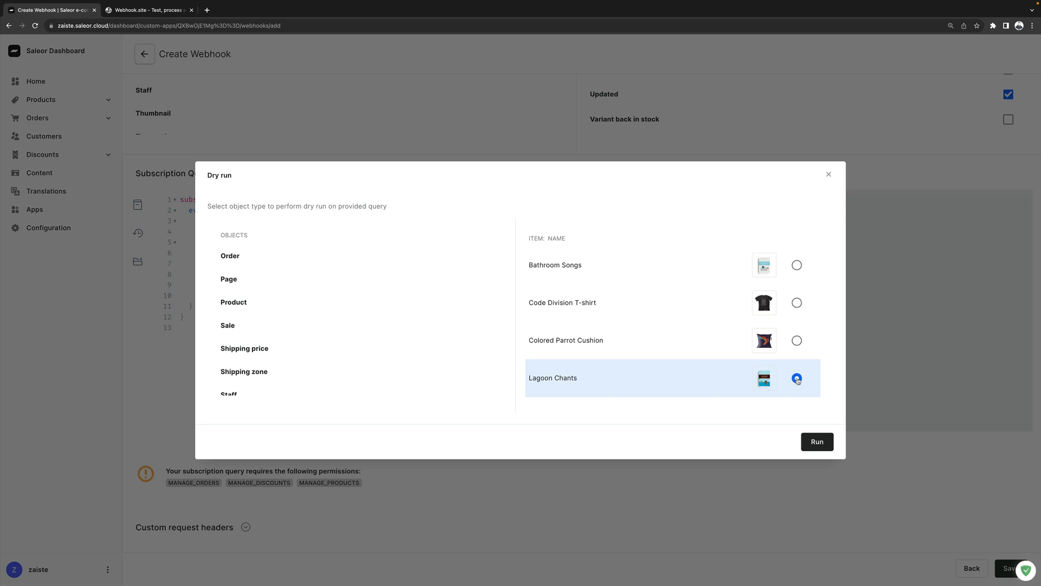
pyautogui.click(818, 441)
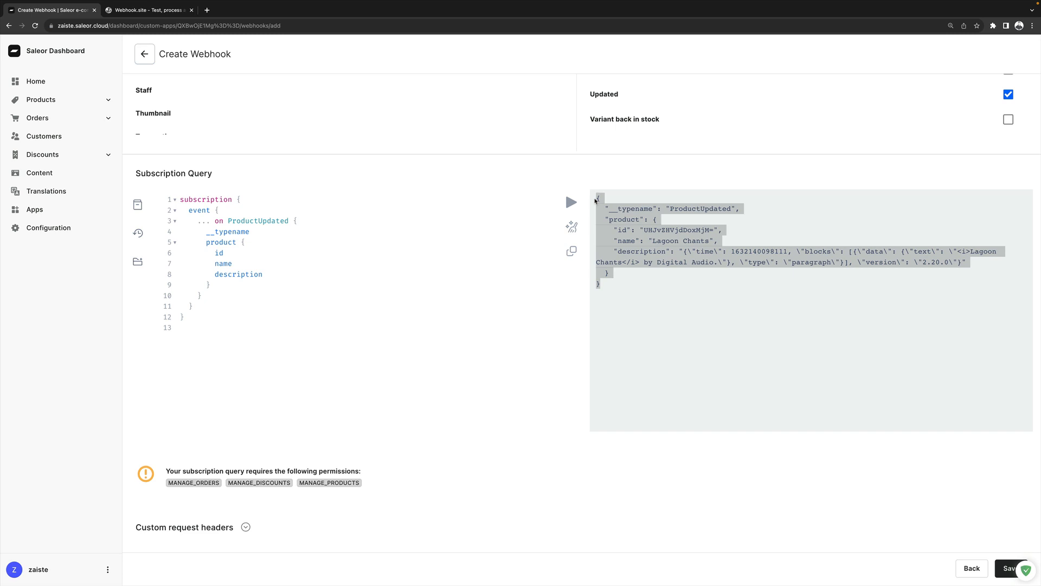
pyautogui.click(673, 296)
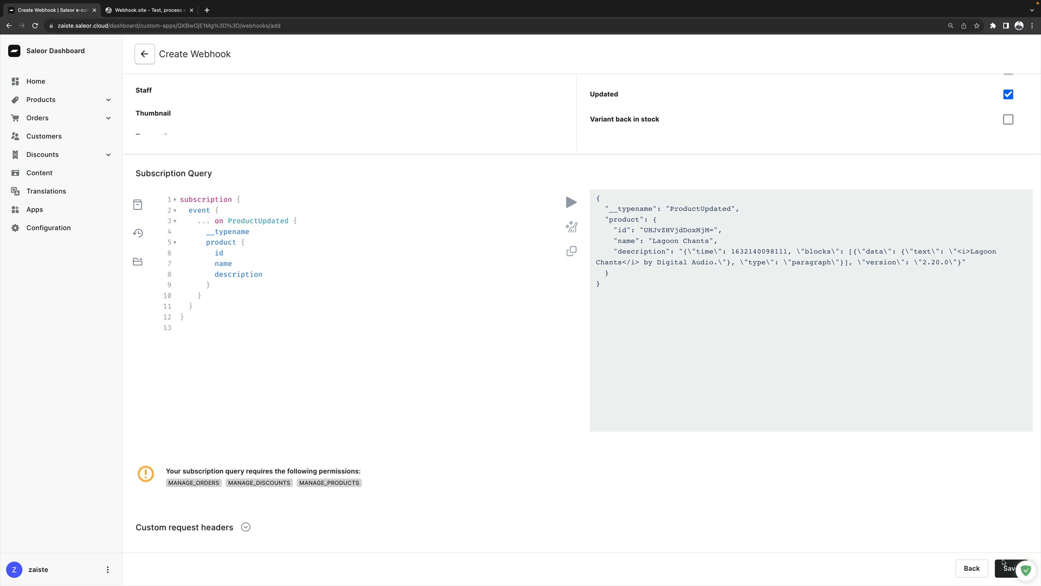
# Save Just Webhook, return to the Demo app and go to the product list.
pyautogui.click(1009, 568)
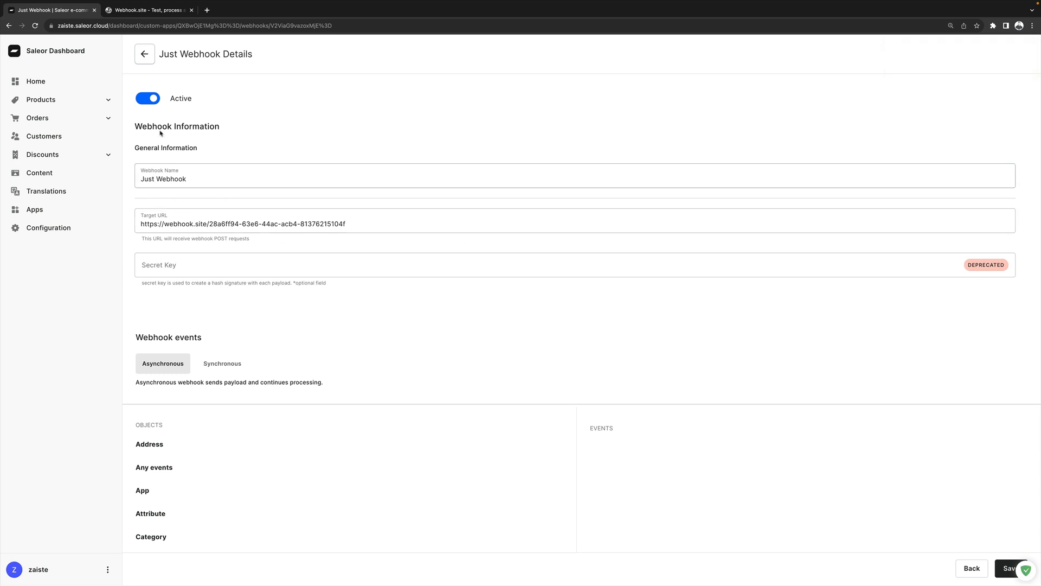
pyautogui.click(143, 54)
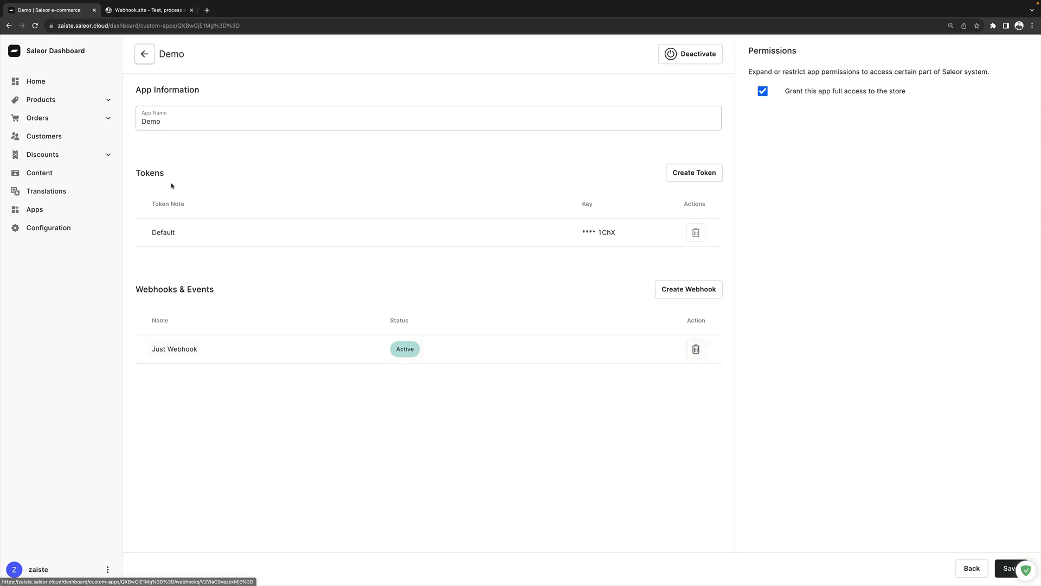
pyautogui.click(42, 99)
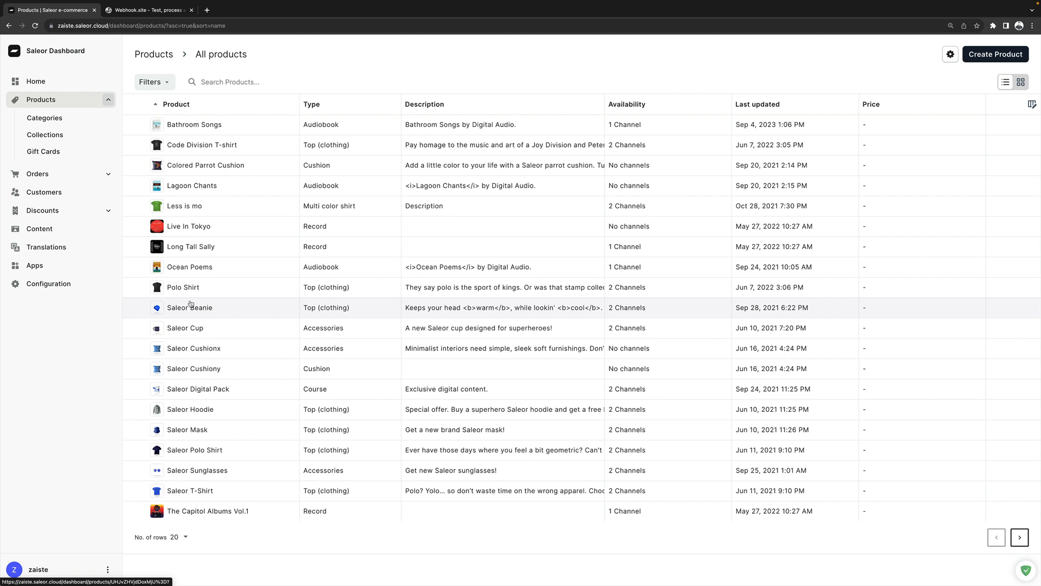
# Rename Polo Shirt to Polo Shirt 123, save it and check the request on webhook.site.
pyautogui.click(190, 308)
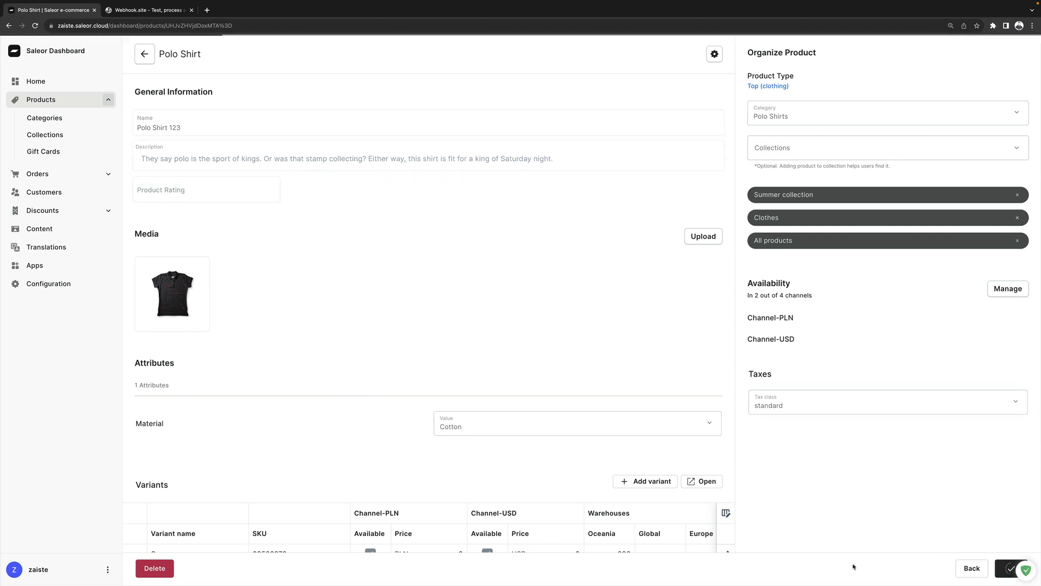
pyautogui.click(1013, 569)
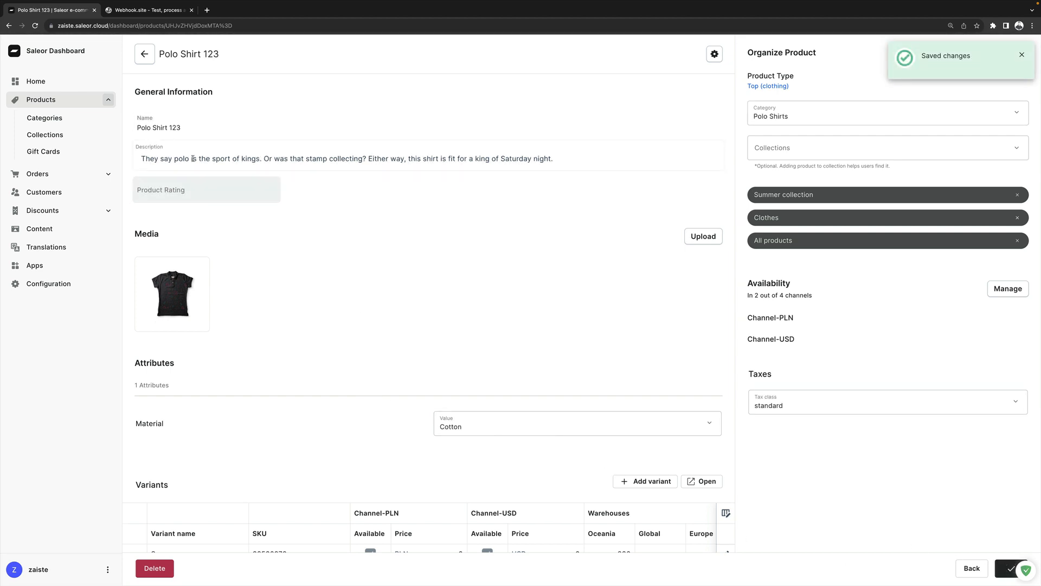
pyautogui.click(144, 10)
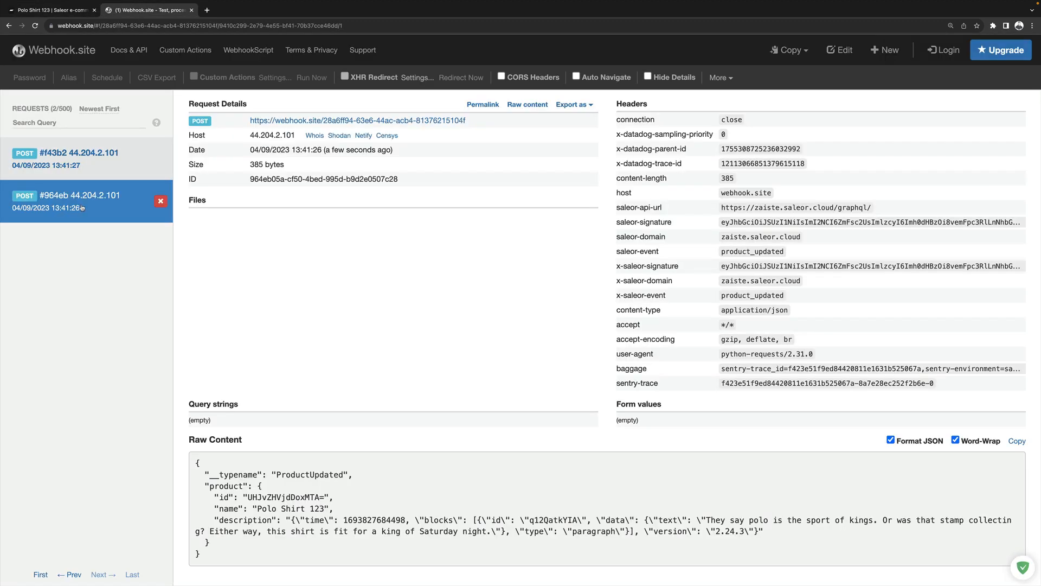
pyautogui.click(78, 158)
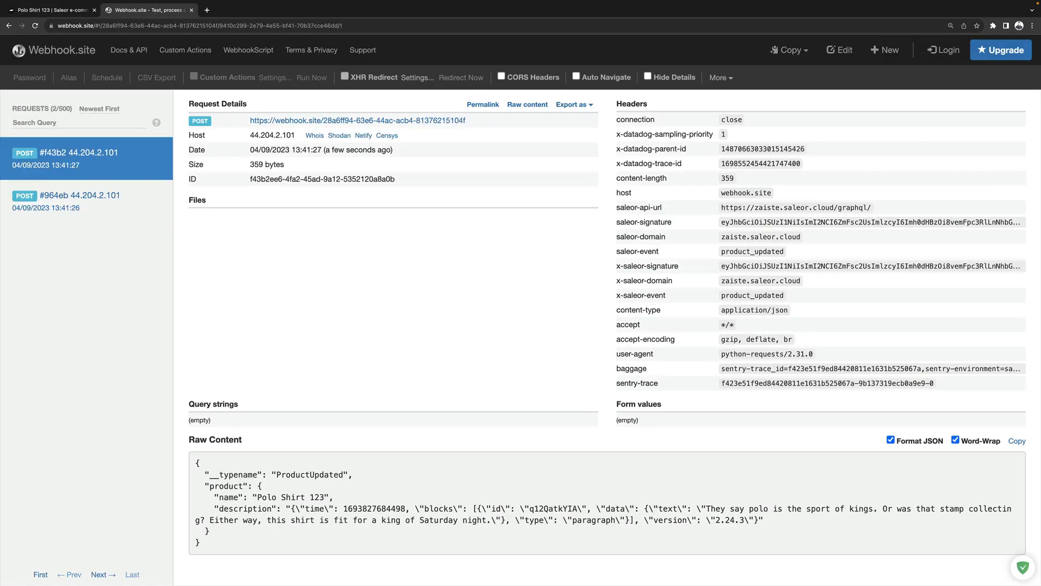
pyautogui.click(78, 202)
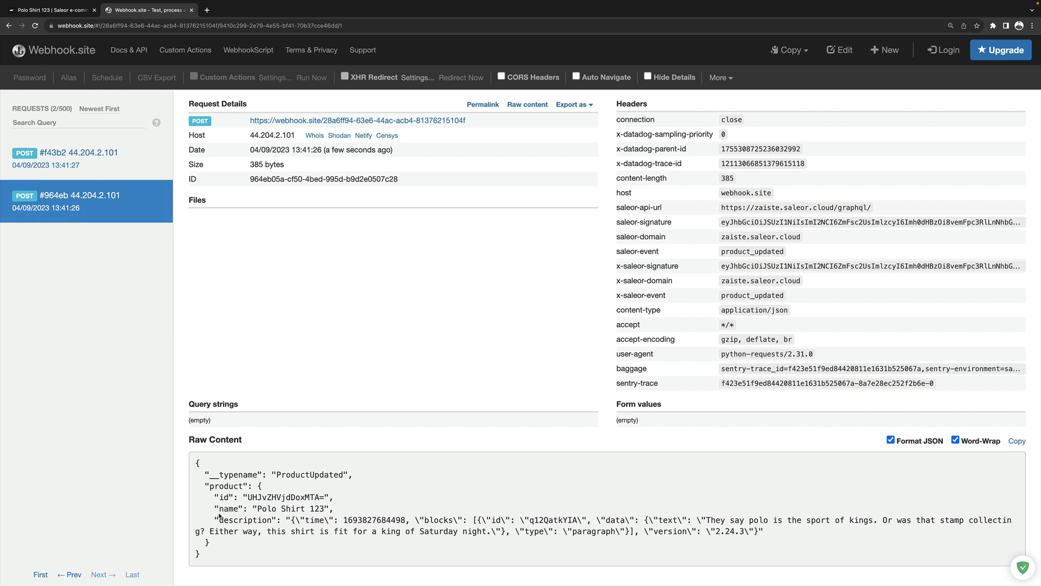
pyautogui.doubleClick(229, 509)
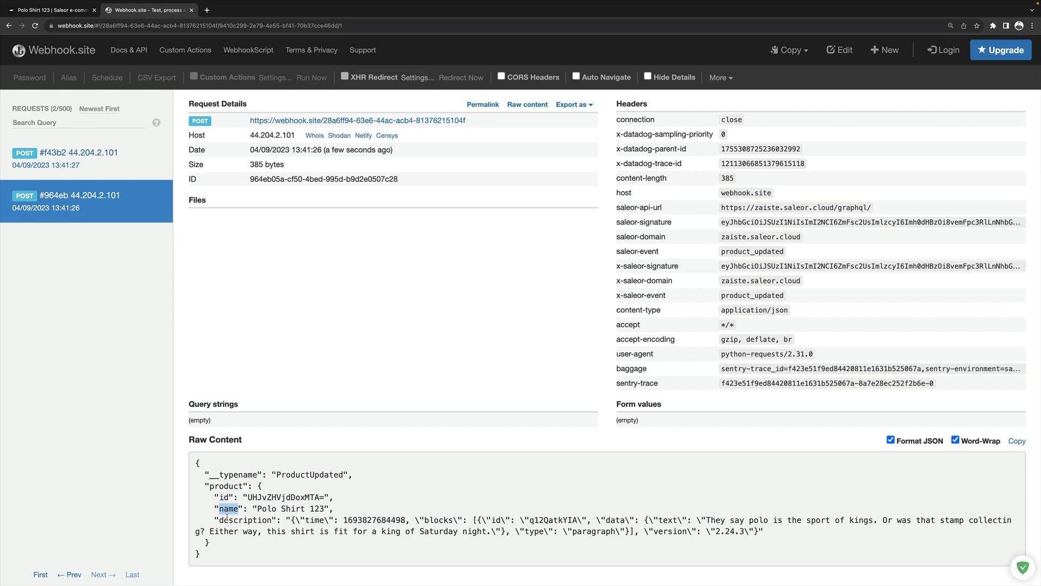